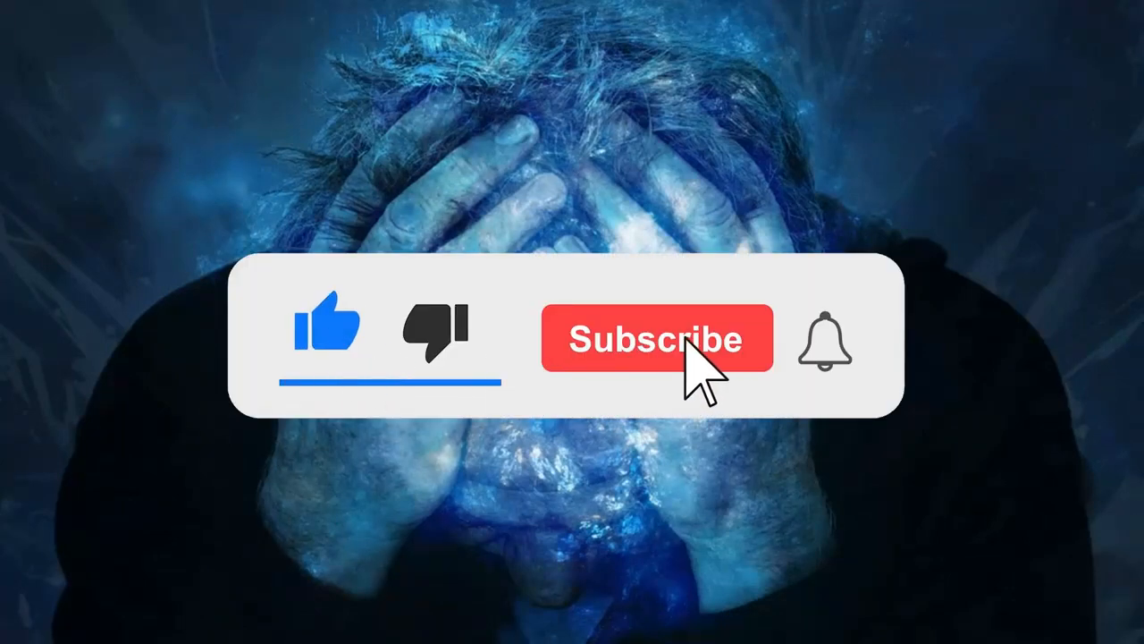
# Step: Advance the slideshow to the PayPal Working Capital welcome page at paypal.com/gb/workingcapital
pyautogui.click(658, 338)
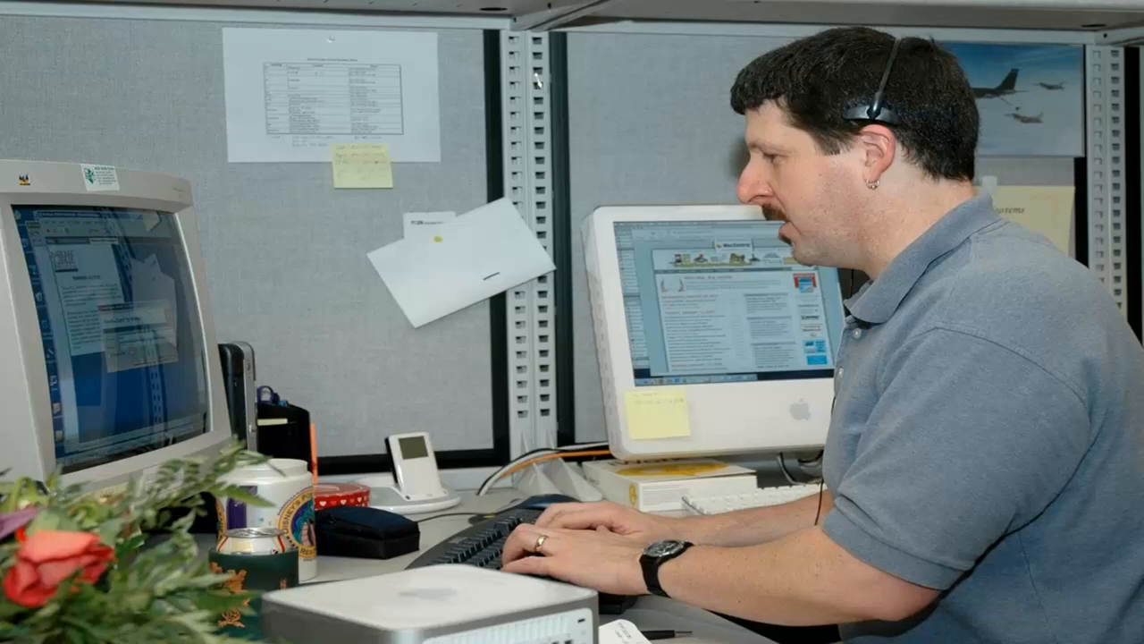
pyautogui.click(658, 340)
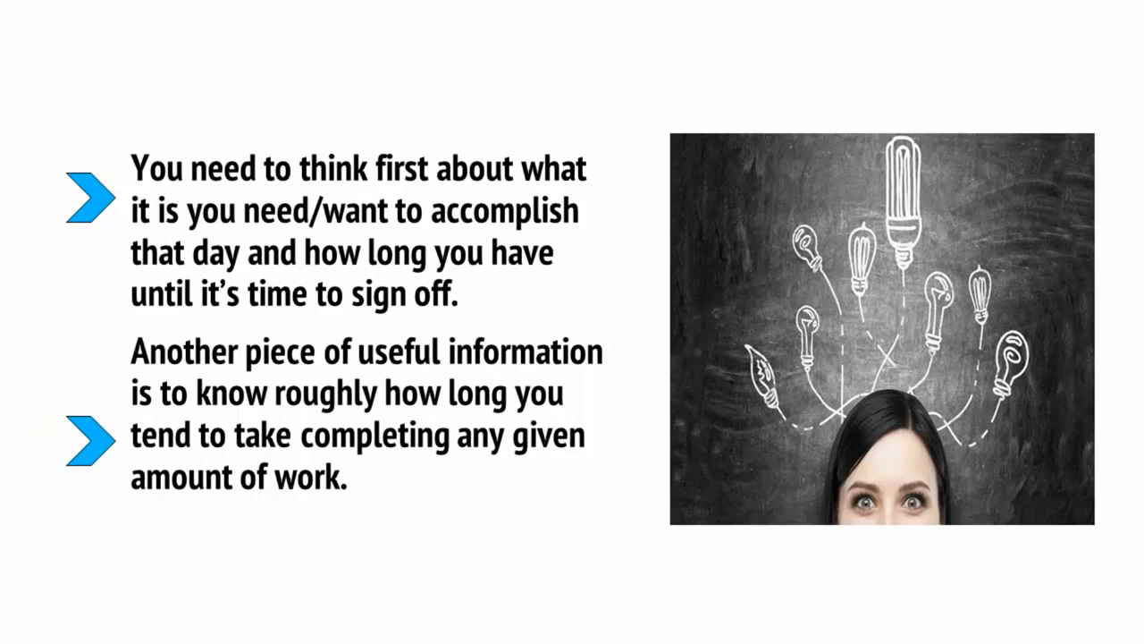
pyautogui.press('Right')
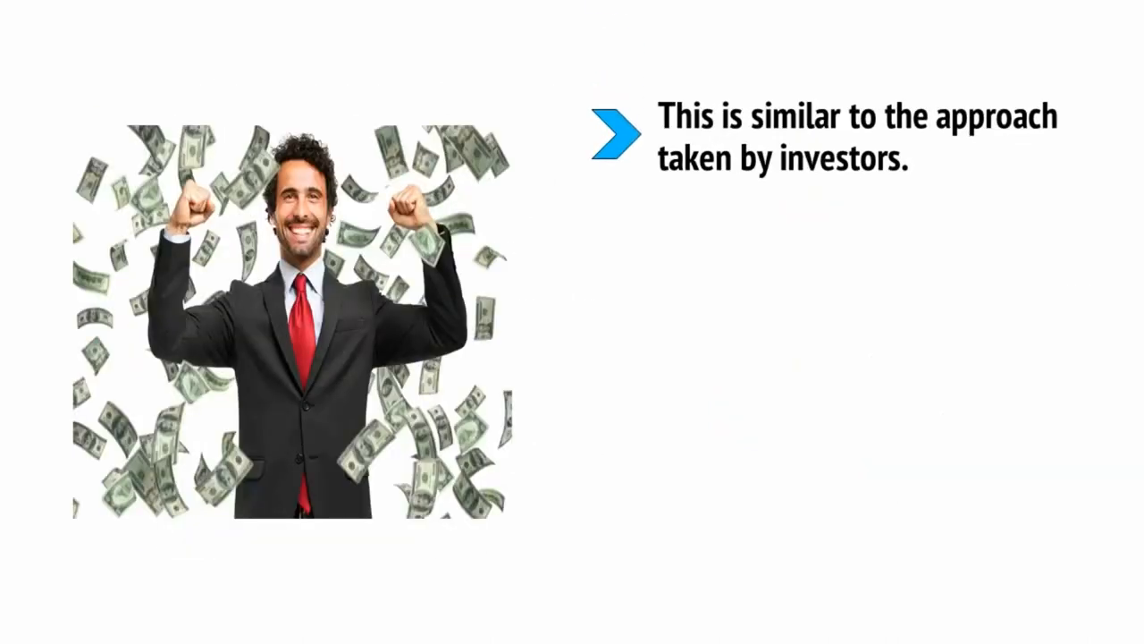
pyautogui.press('right')
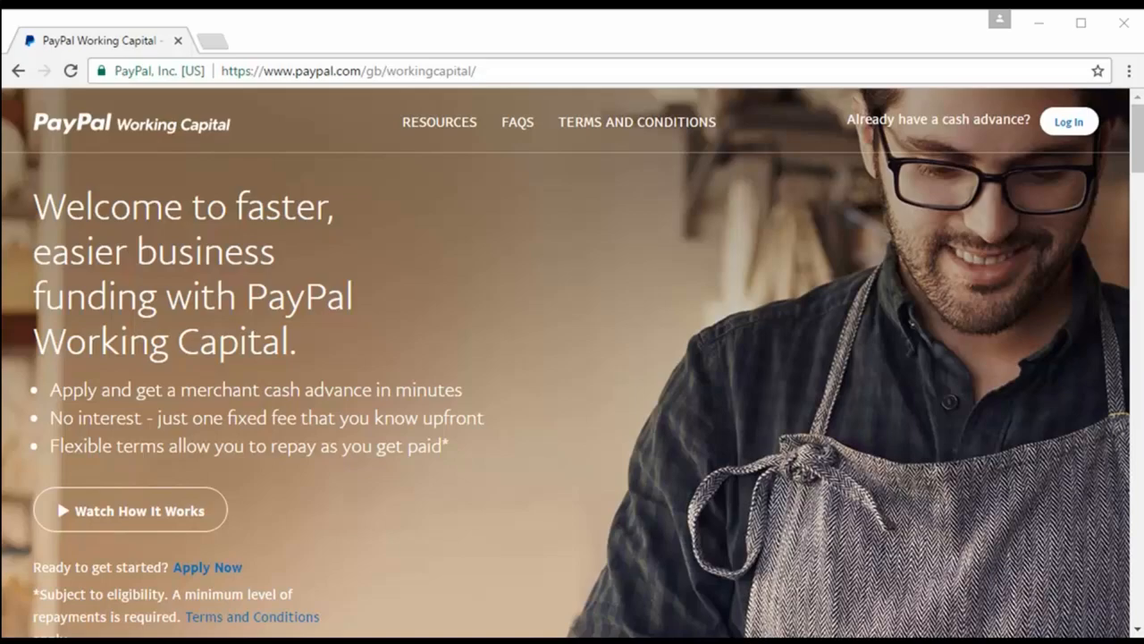
pyautogui.click(129, 509)
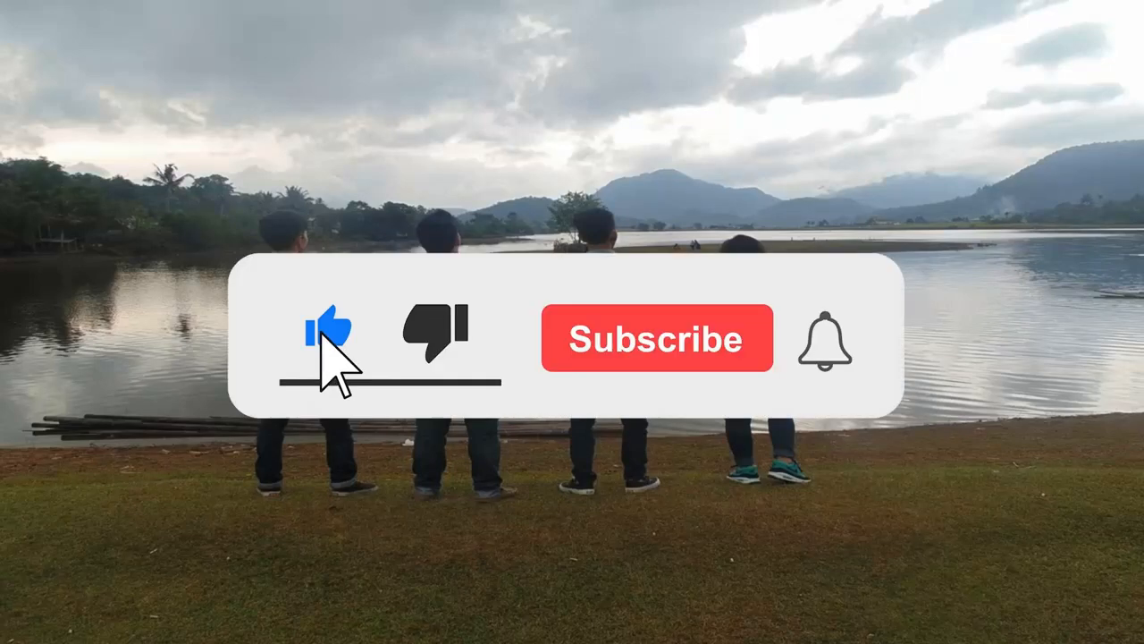
pyautogui.click(658, 338)
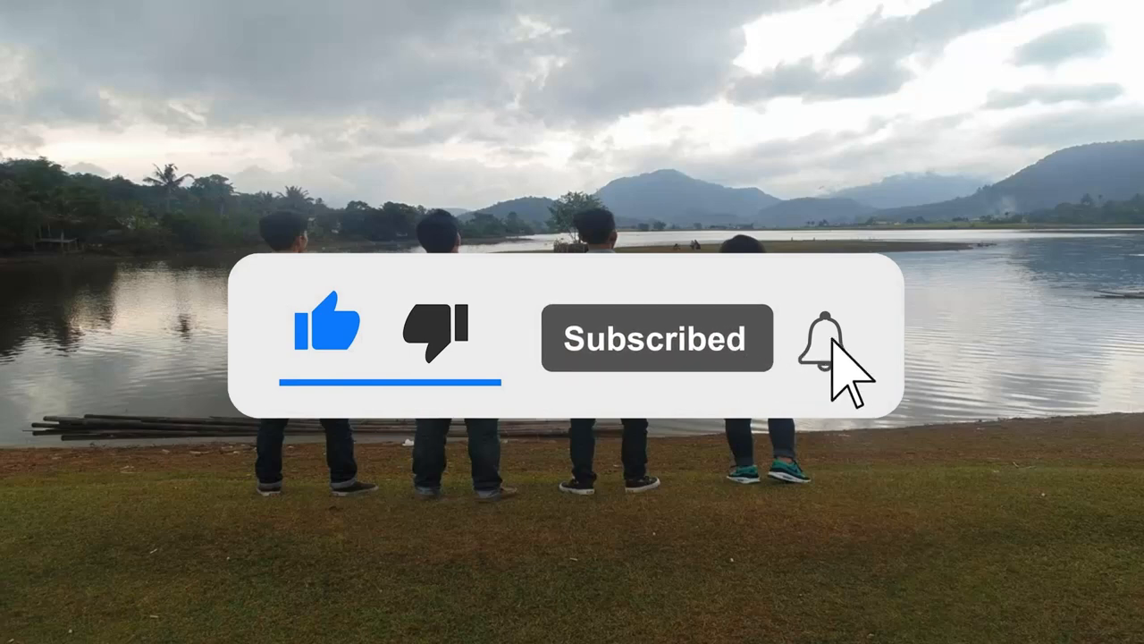